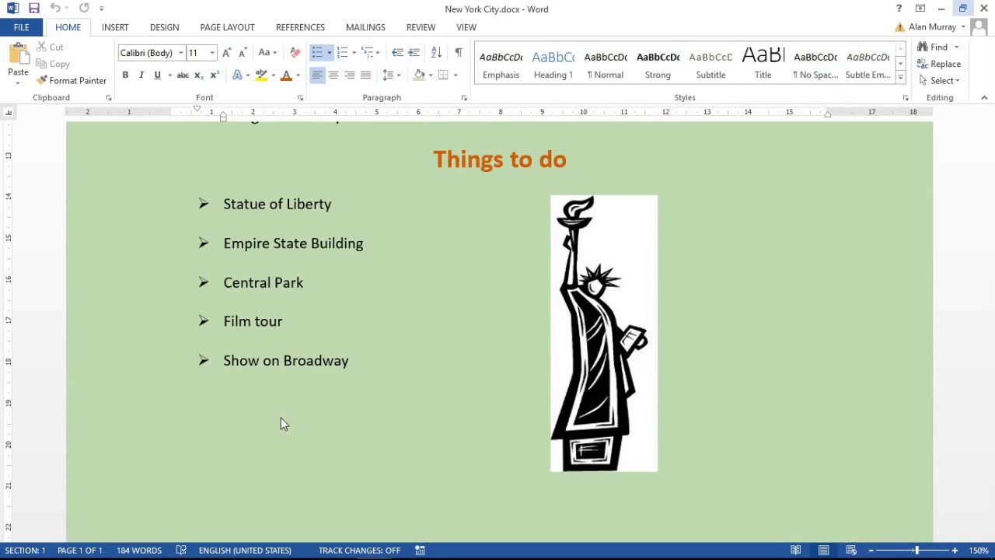
Step: Select the Statue of Liberty clipart and bring up its picture formatting options
click(348, 361)
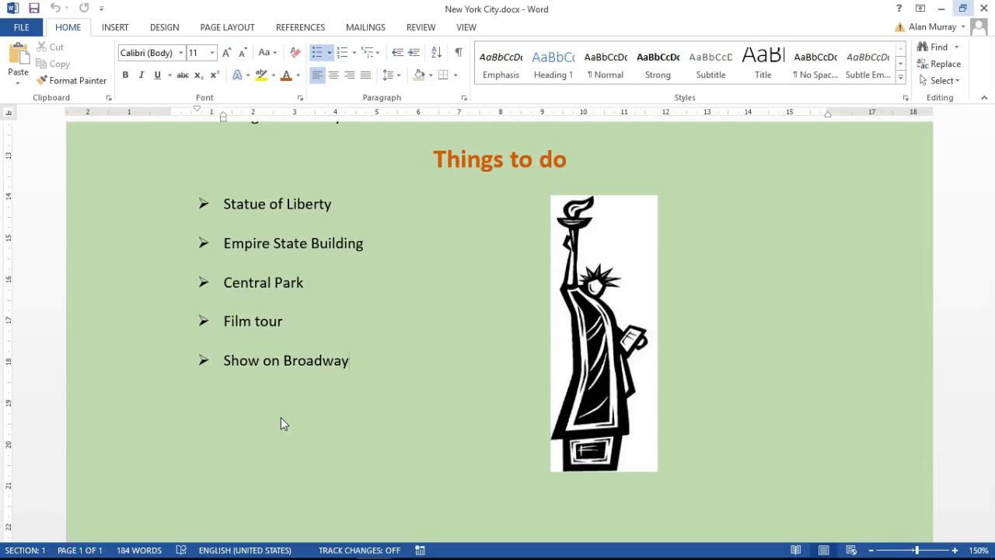
click(348, 360)
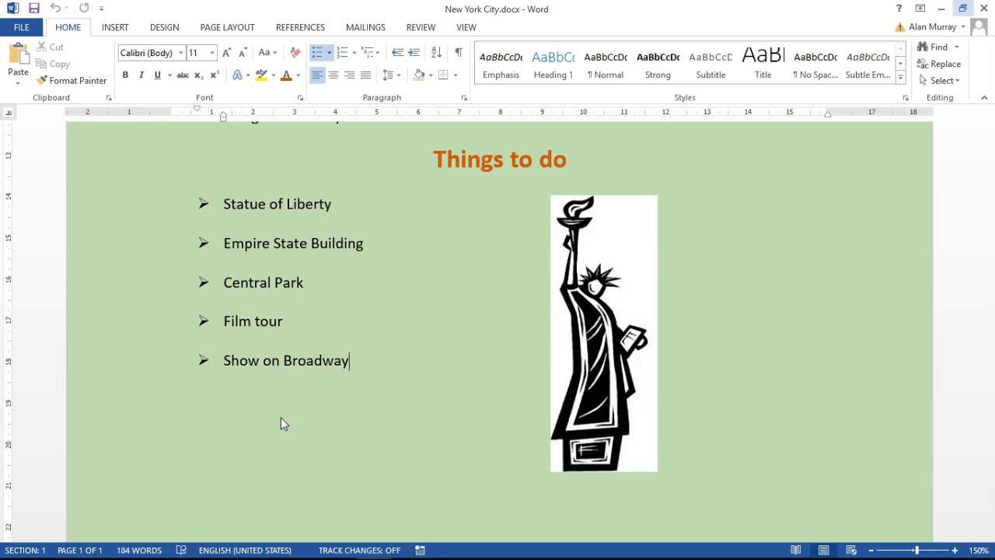
mouse_move(598, 325)
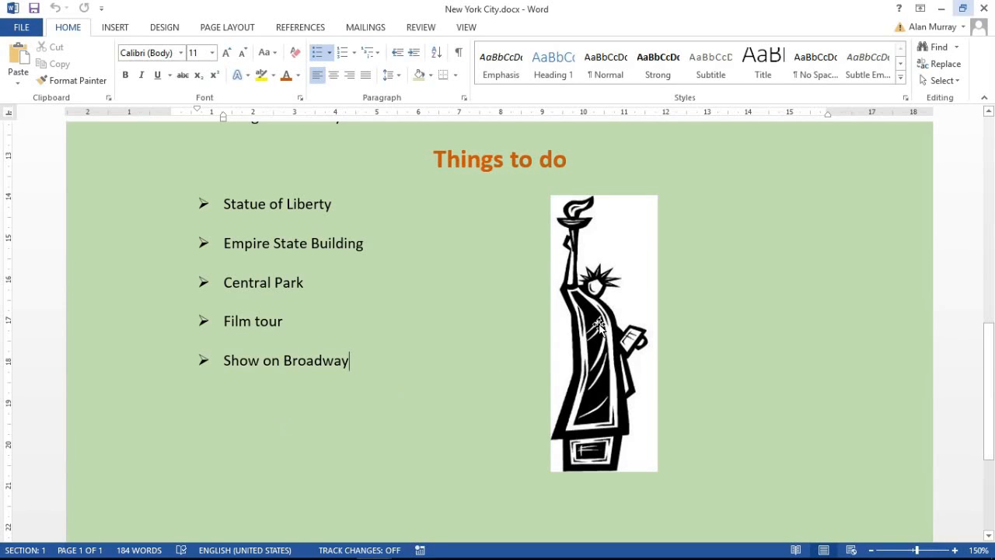
click(603, 333)
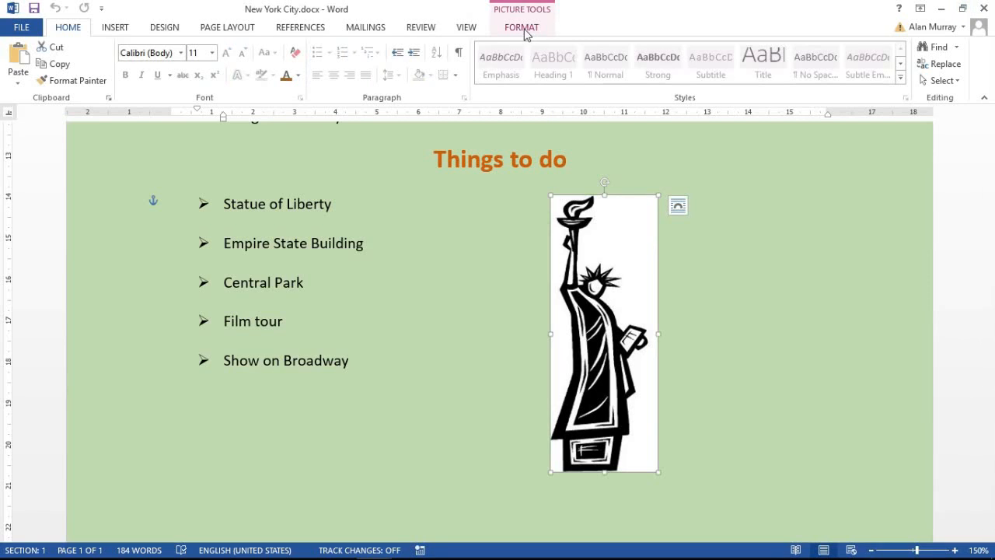
click(519, 28)
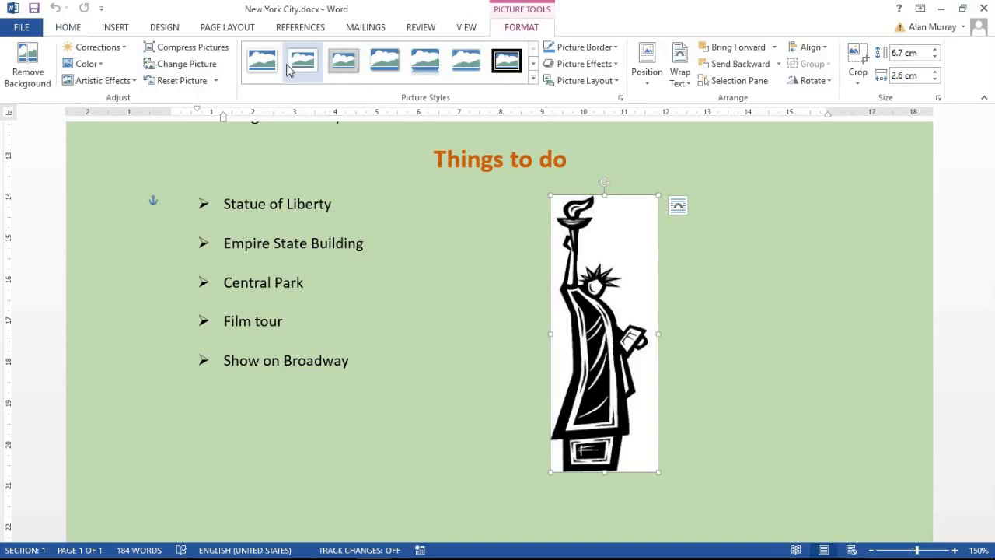
Step: Choose Set Transparent Color from the picture Color options in the Adjust group
click(84, 64)
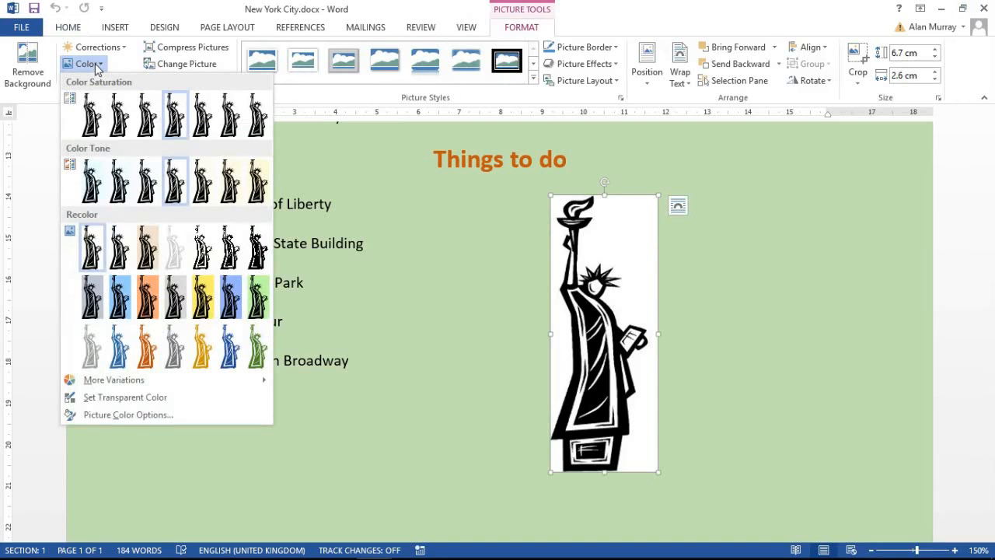
mouse_move(109, 177)
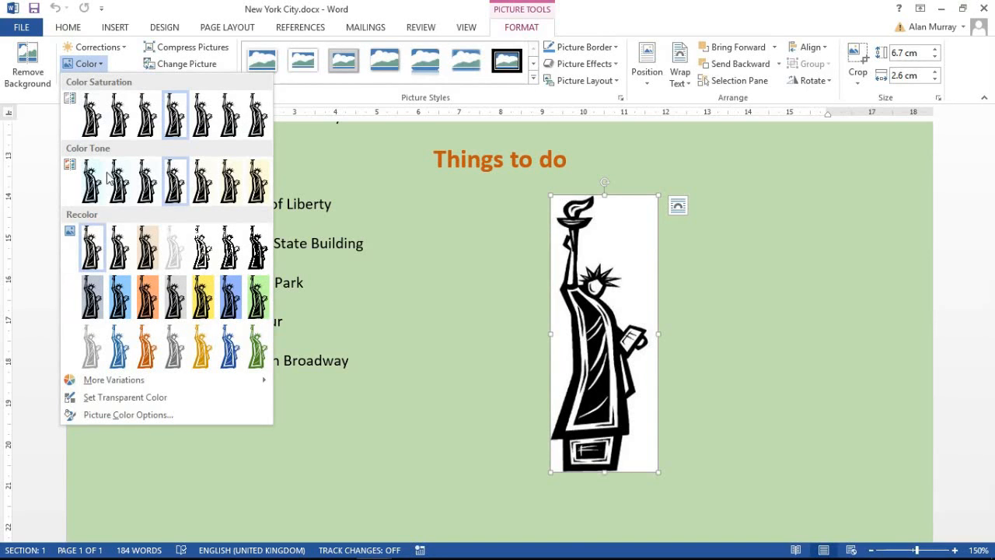
mouse_move(124, 398)
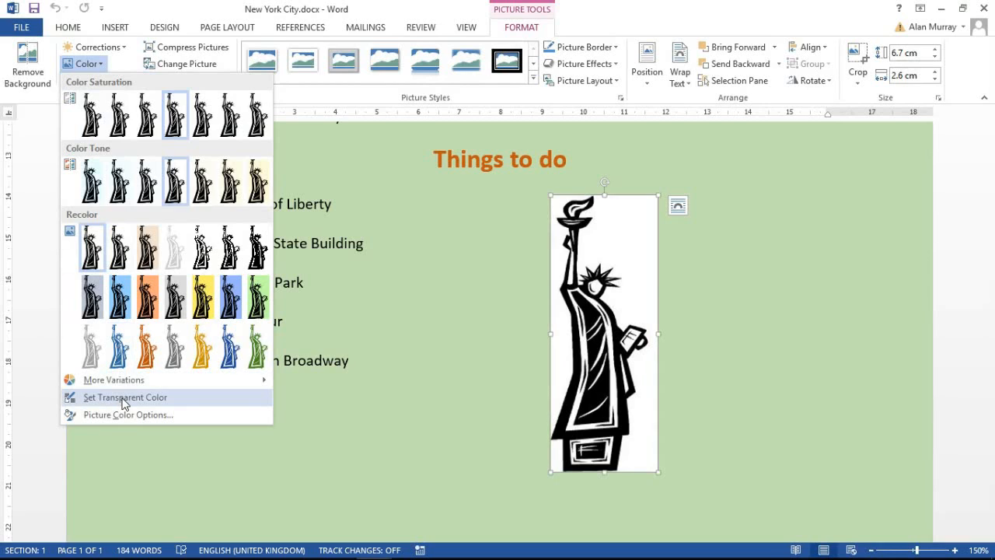
mouse_move(124, 396)
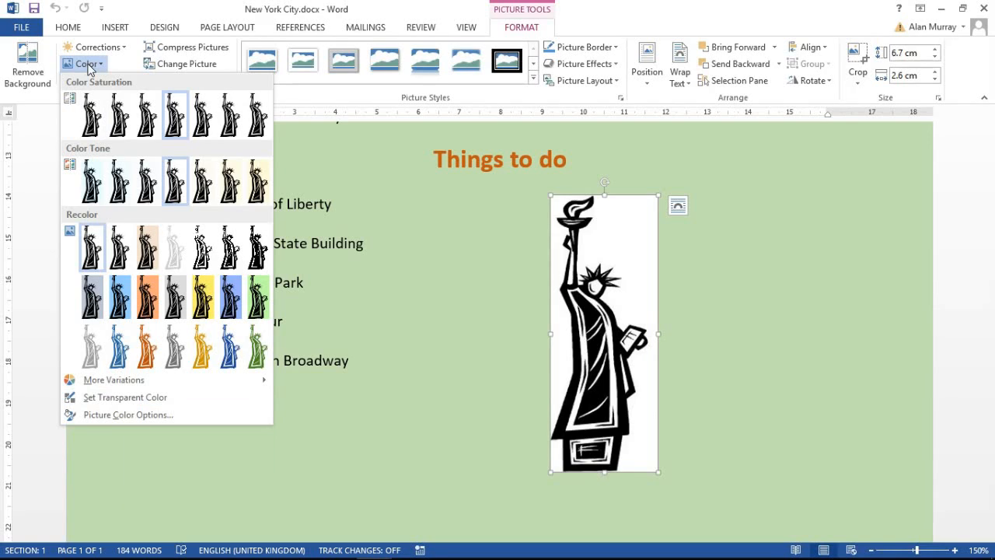
mouse_move(96, 75)
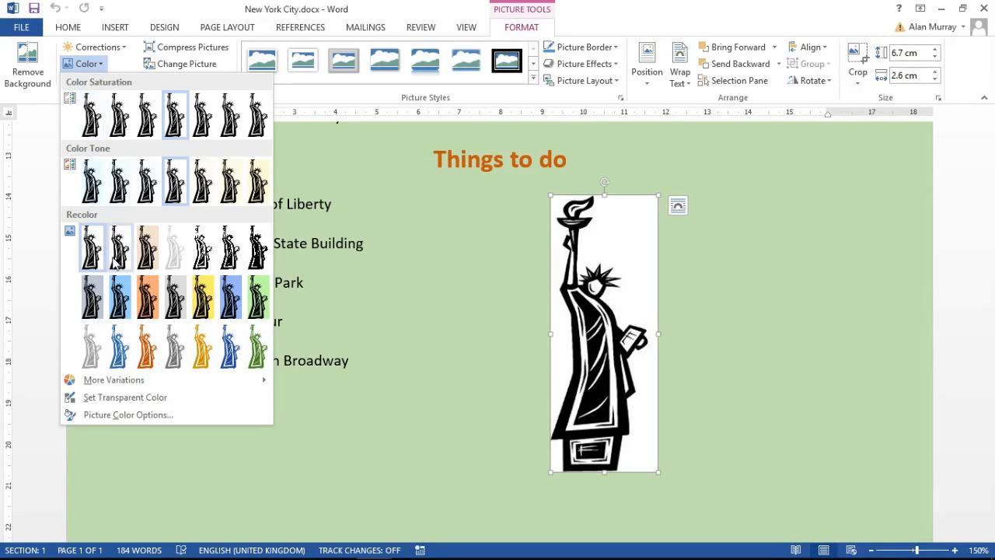
click(125, 396)
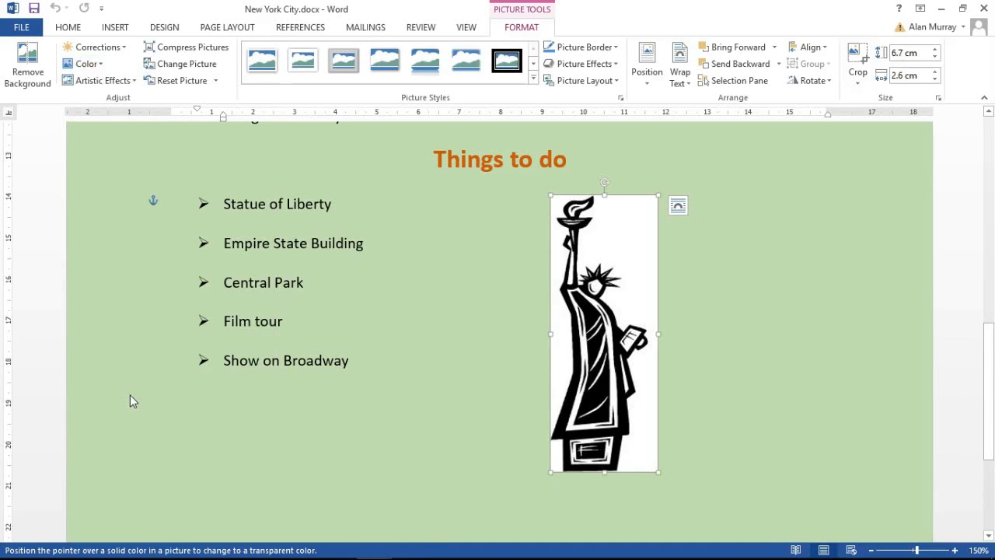
mouse_move(382, 401)
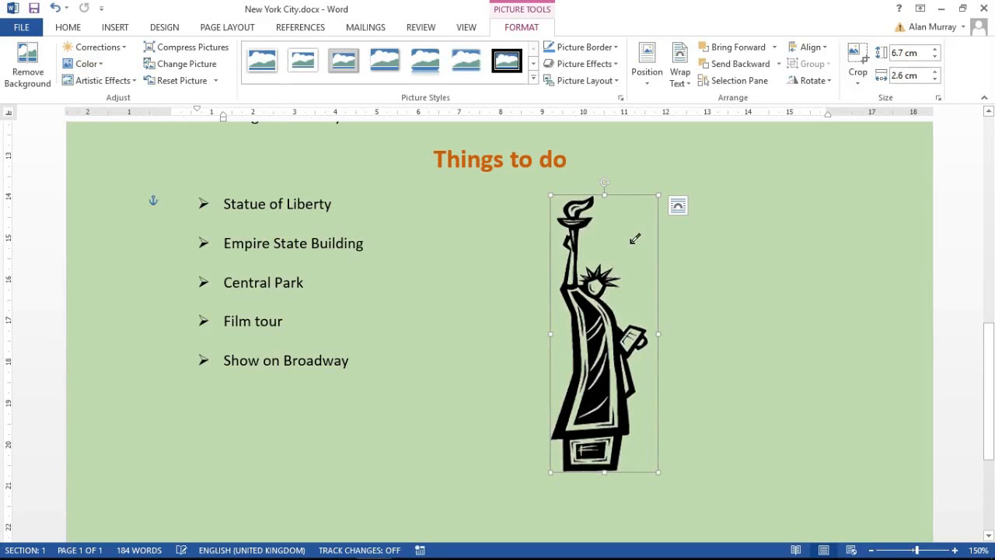
mouse_move(609, 379)
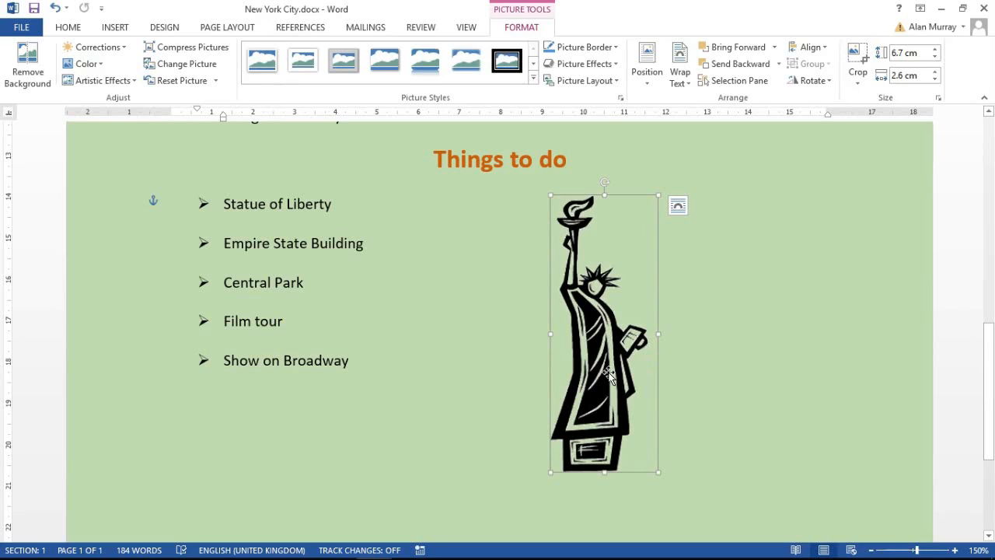
mouse_move(646, 308)
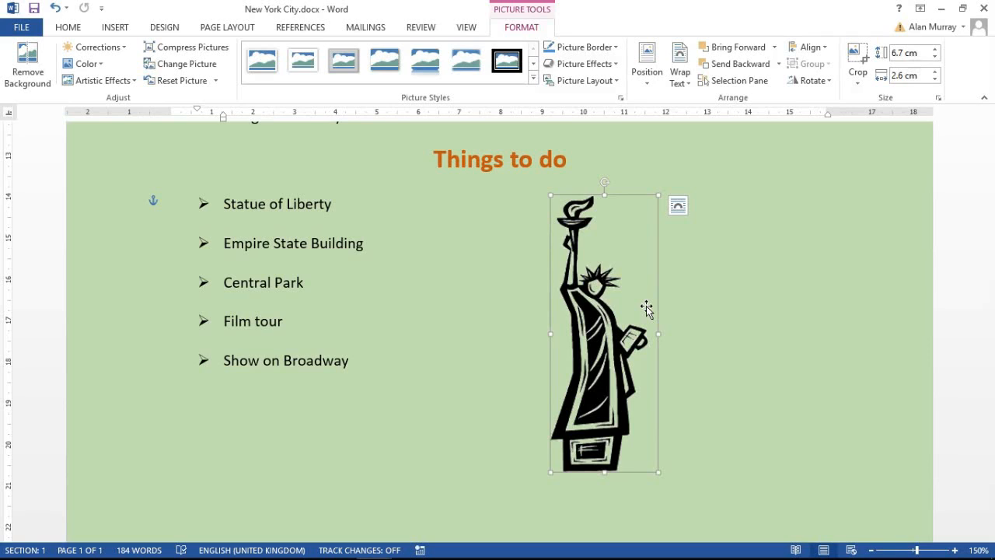
mouse_move(174, 106)
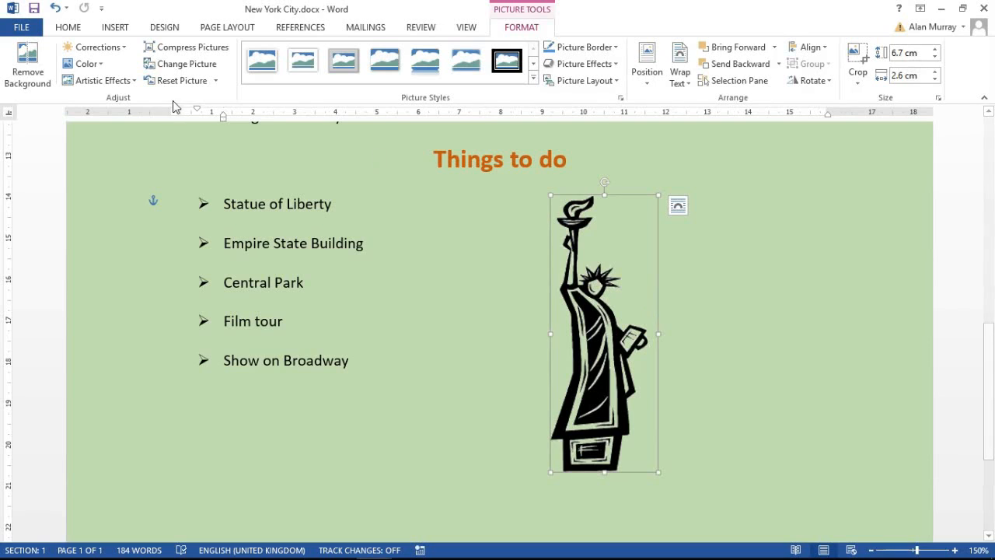
mouse_move(28, 65)
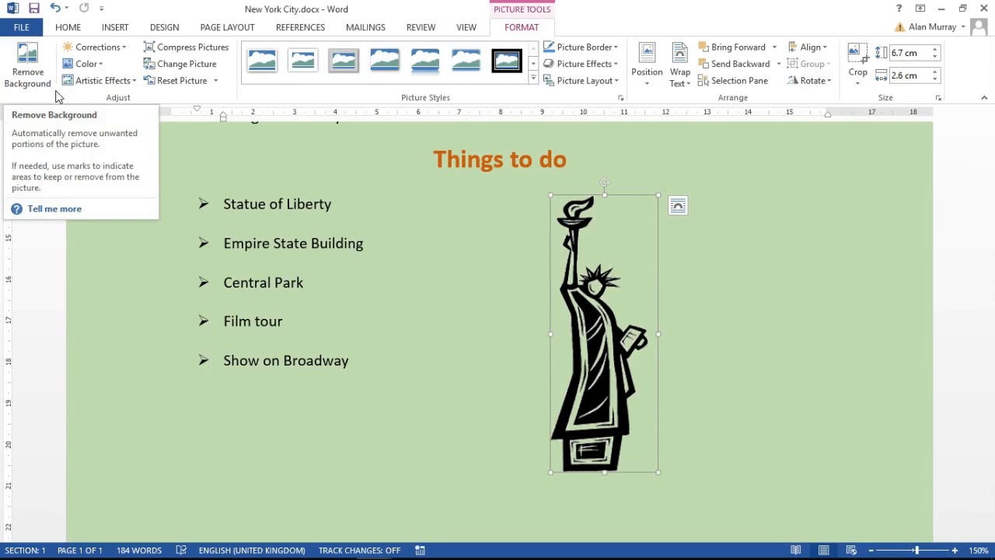